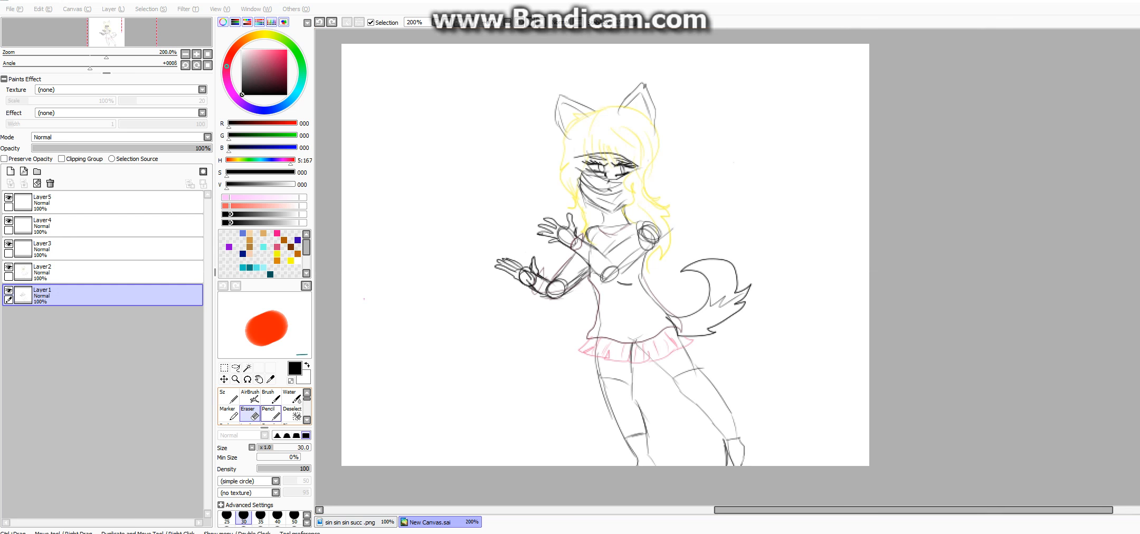
Step: Sketch a long flowing pencil curve down the left side of the megaphone on Layer2
left_click(270, 412)
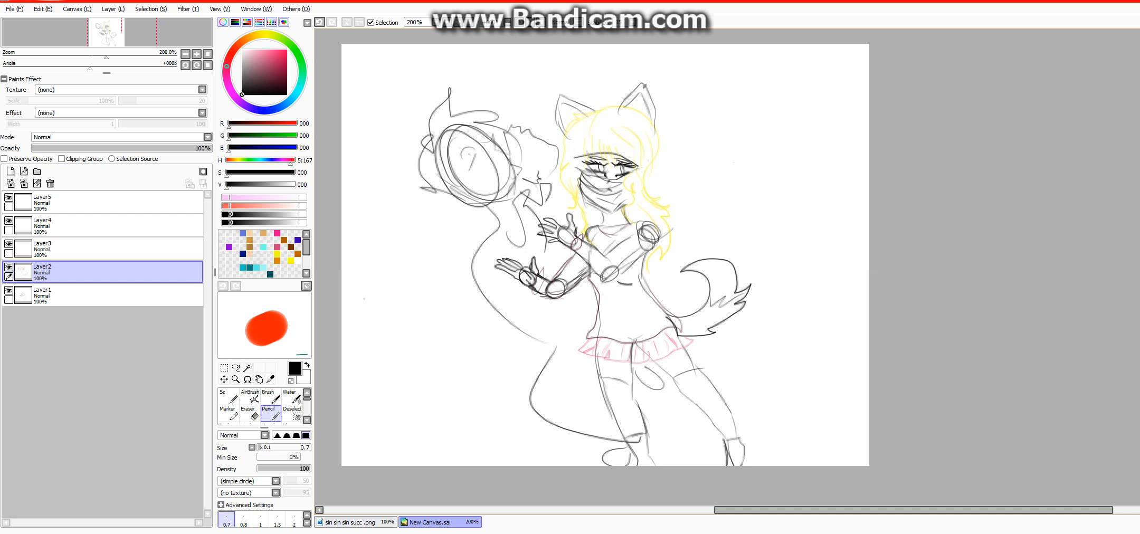
left_click_drag(451, 196, 473, 348)
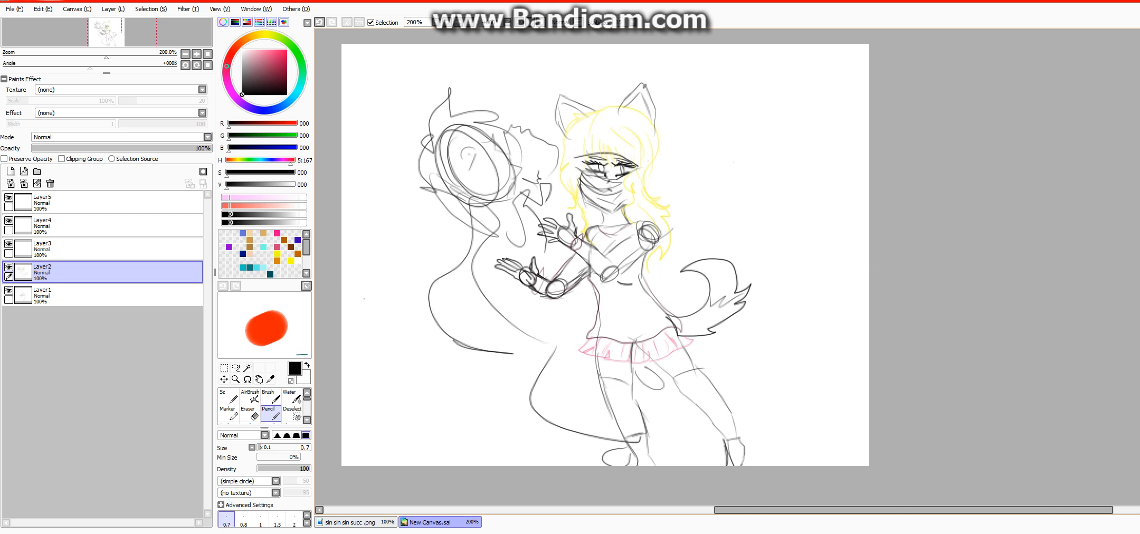